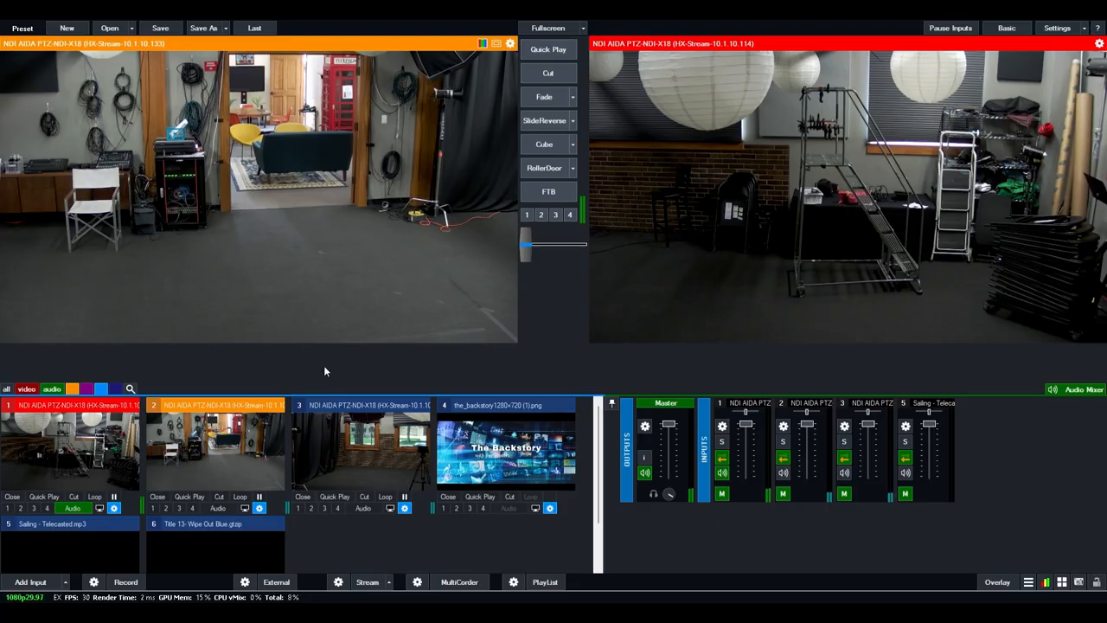
mouse_move(26, 465)
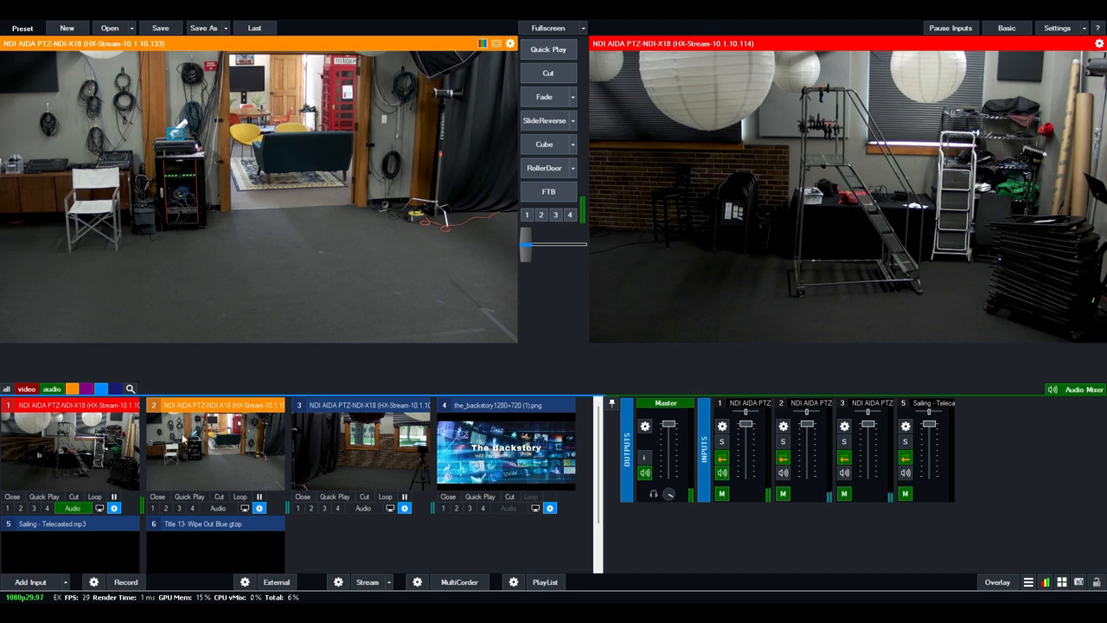
mouse_move(752, 457)
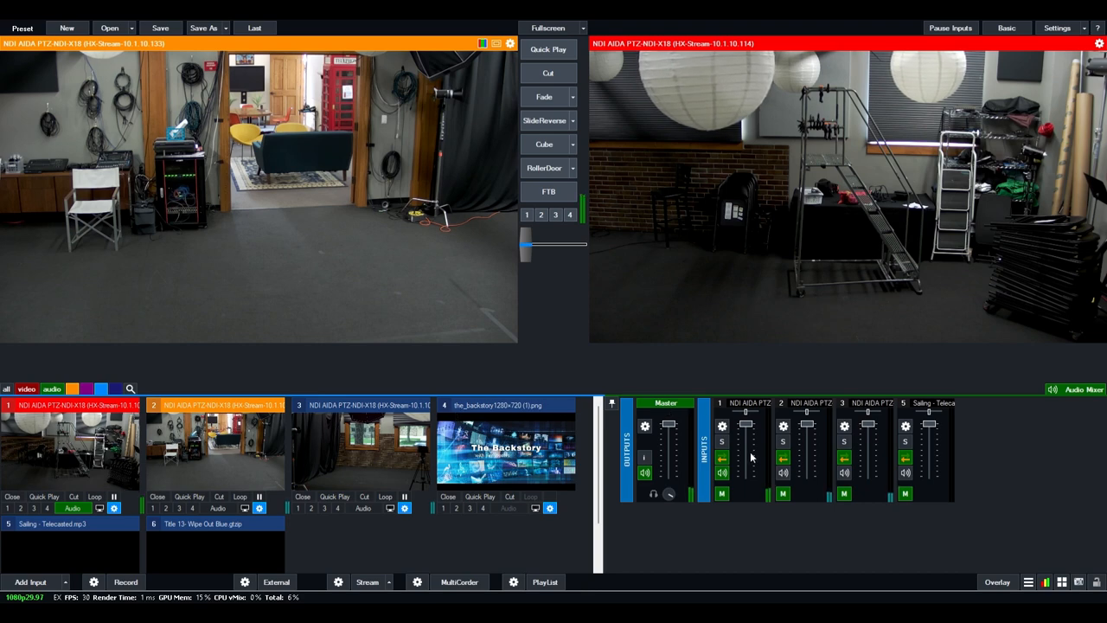